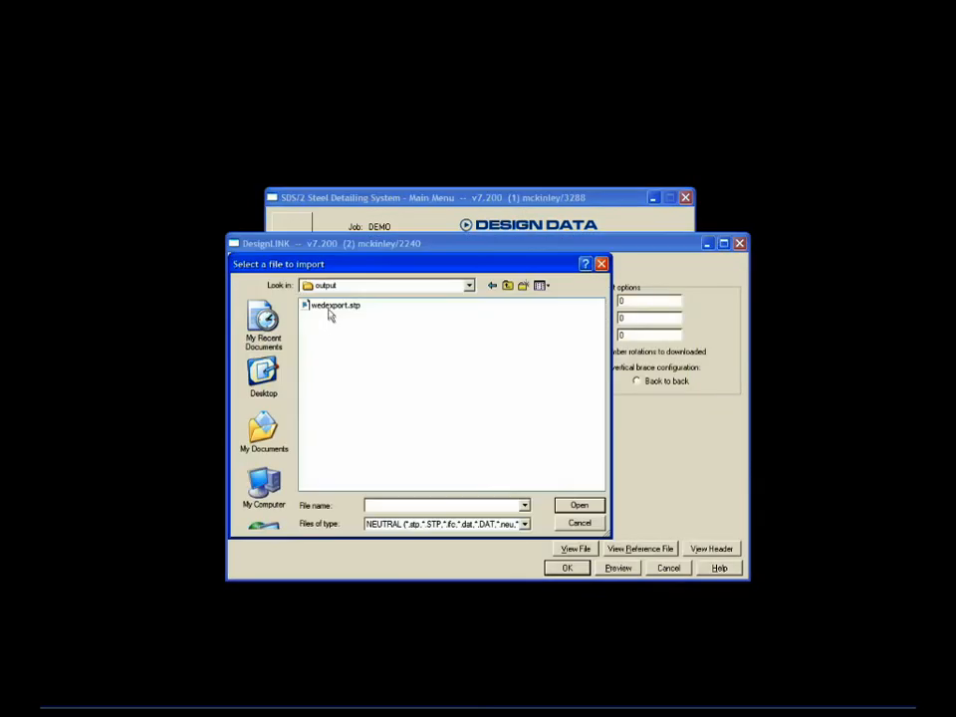
- Import output\wwdexport.stp through DesignLINK with the default CIS/2 options
double_click(334, 304)
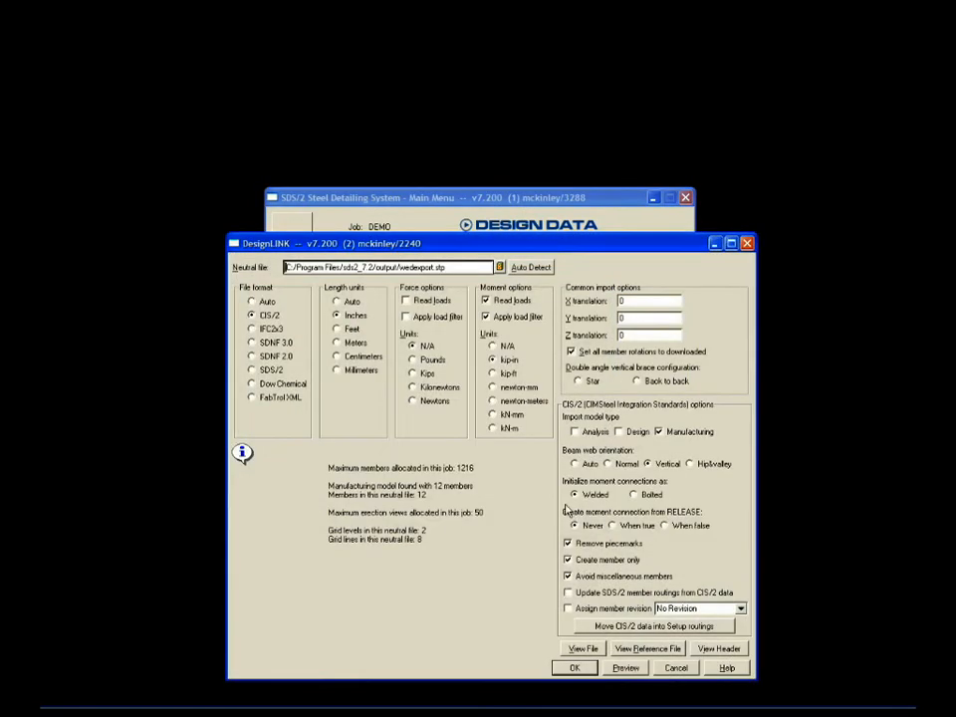
left_click(675, 667)
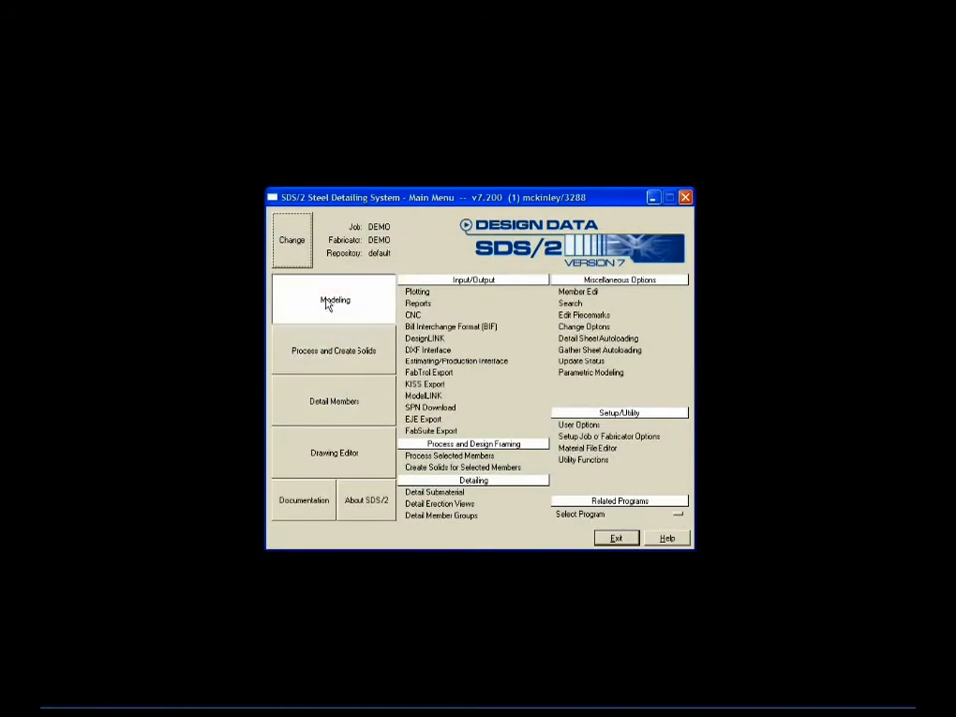
- Give member 11 a Shear input connection with a Bolted moment type in Beam Edit
left_click(334, 299)
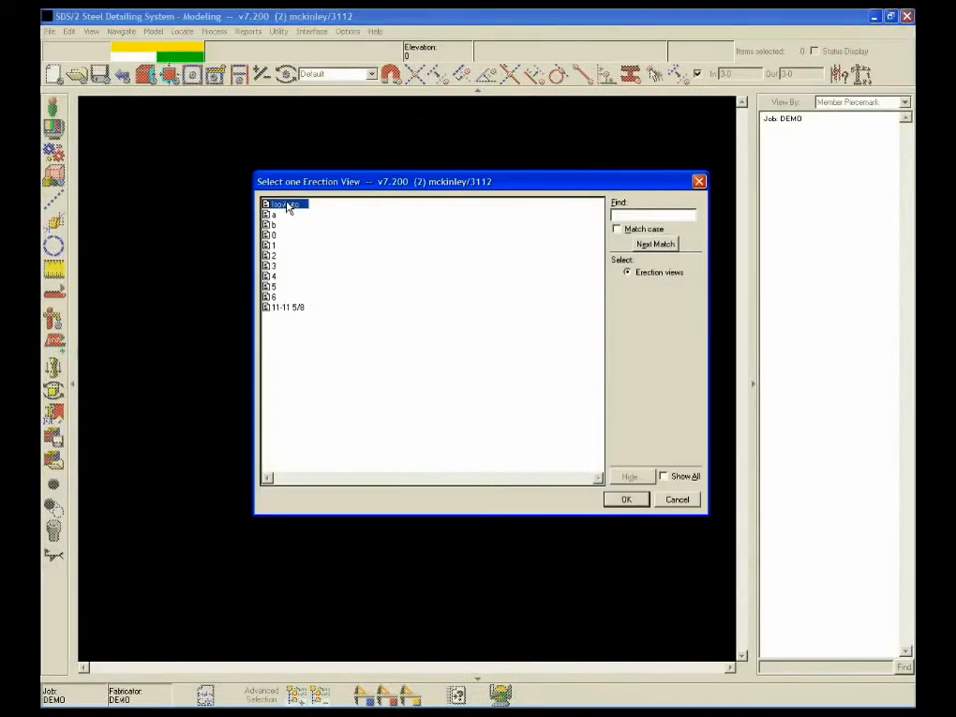
left_click(625, 498)
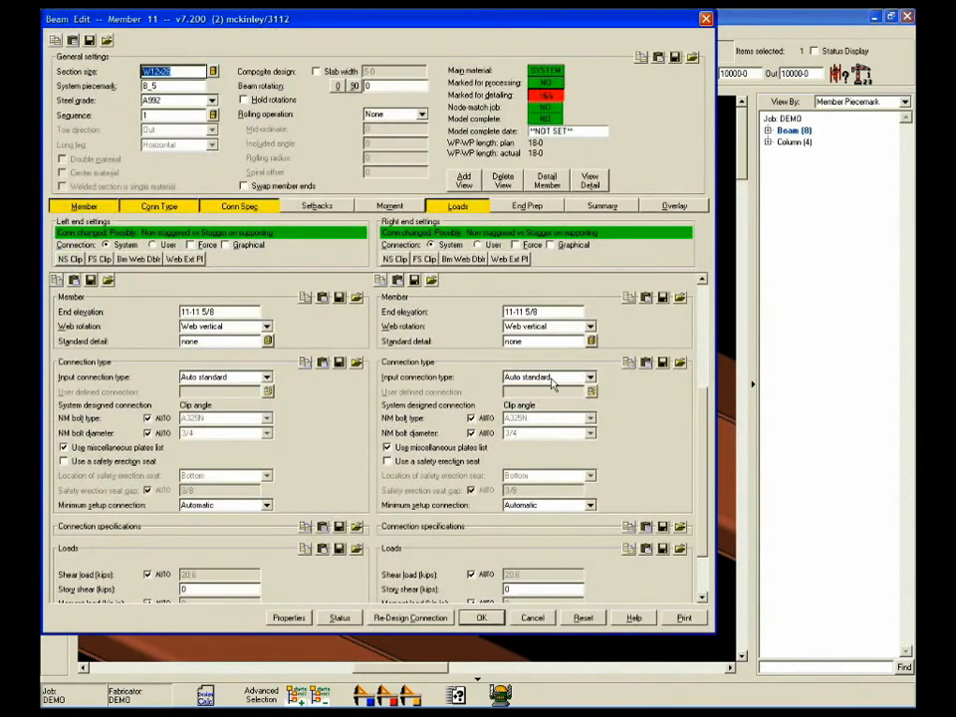
left_click(590, 377)
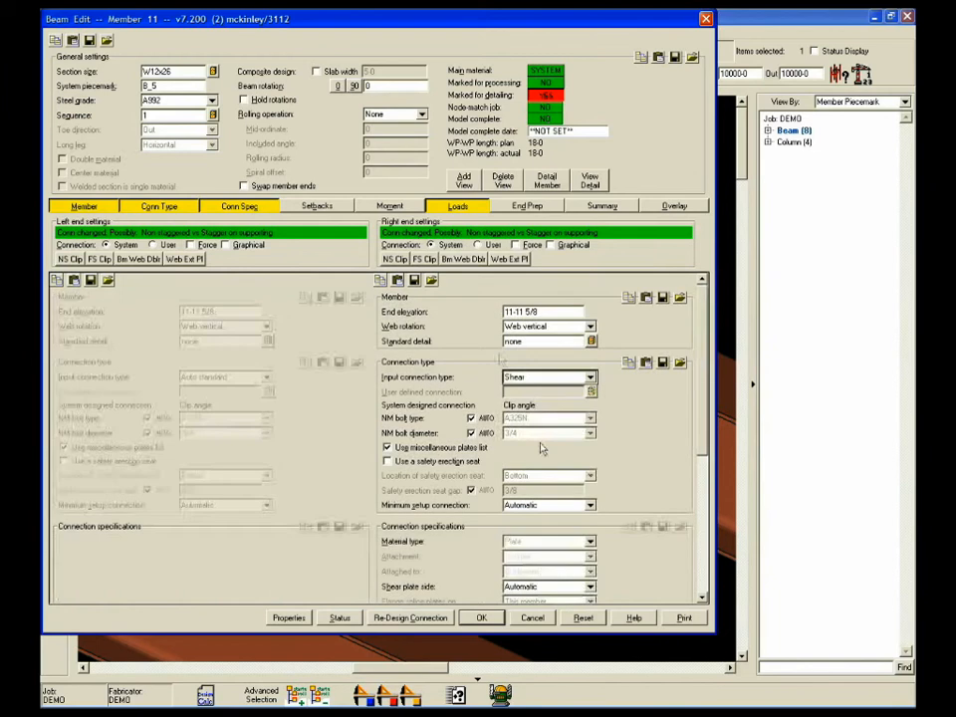
left_click(391, 205)
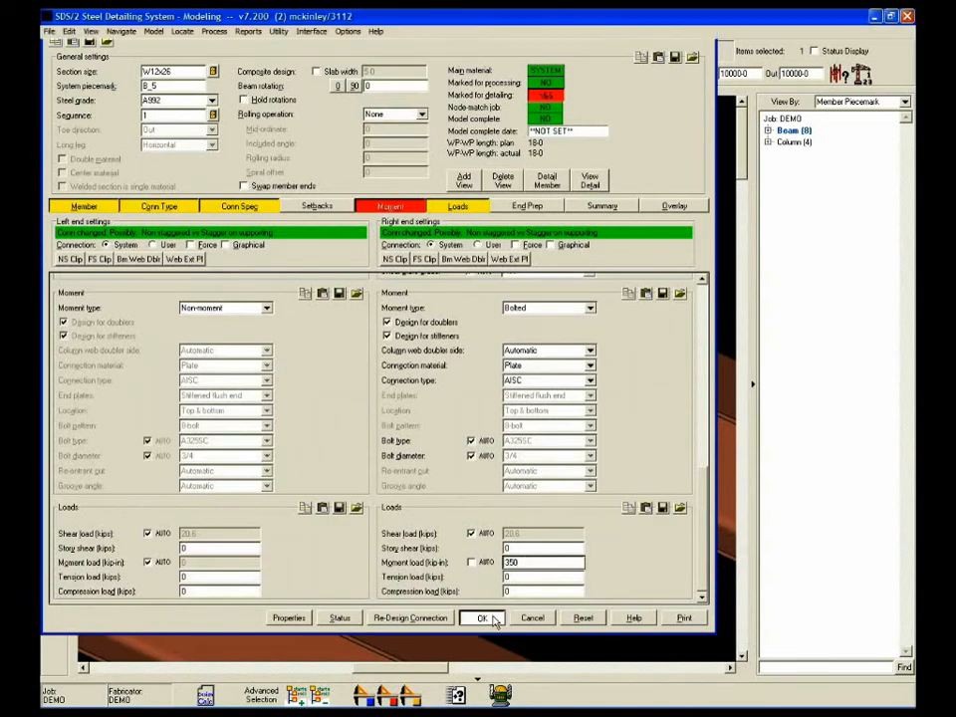
left_click(485, 618)
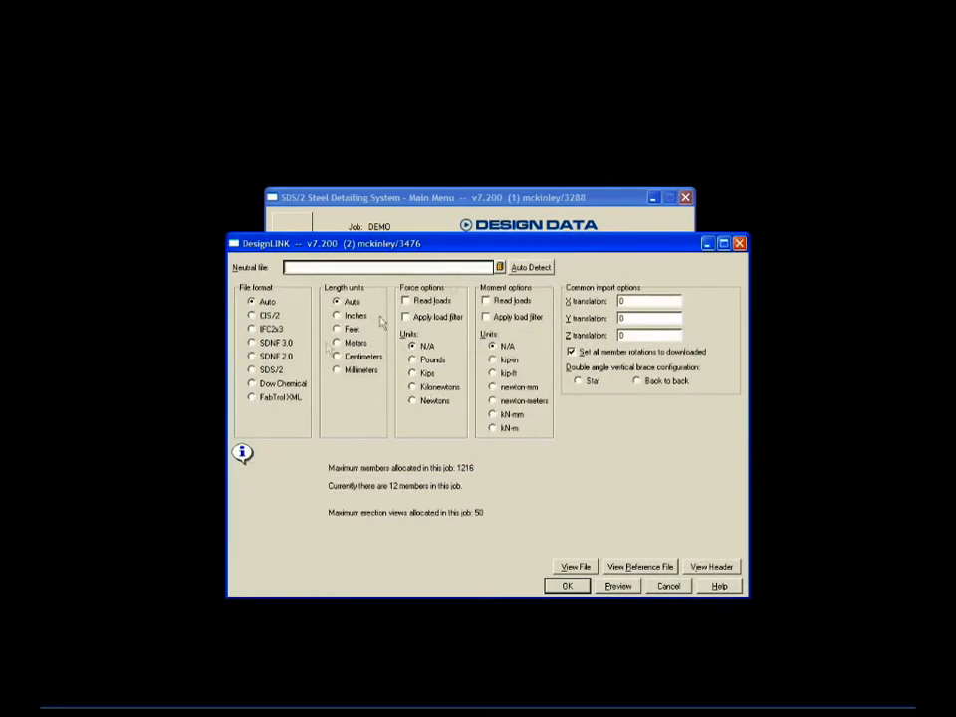
- Enter Modeling and bring up the erection view showing the imported pipe and frame
left_click(500, 267)
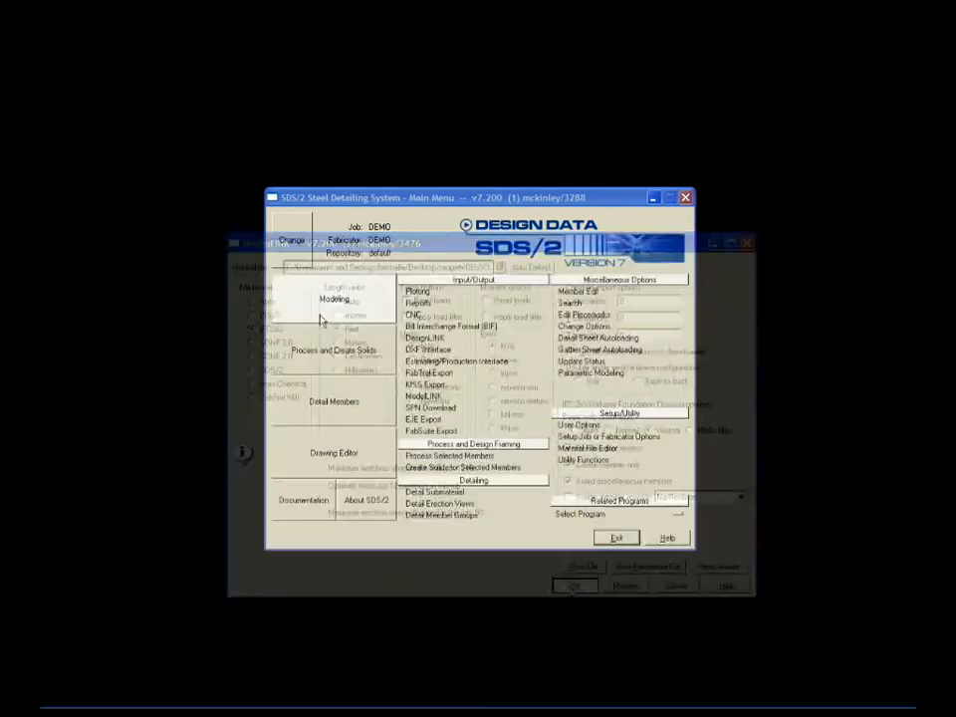
left_click(333, 298)
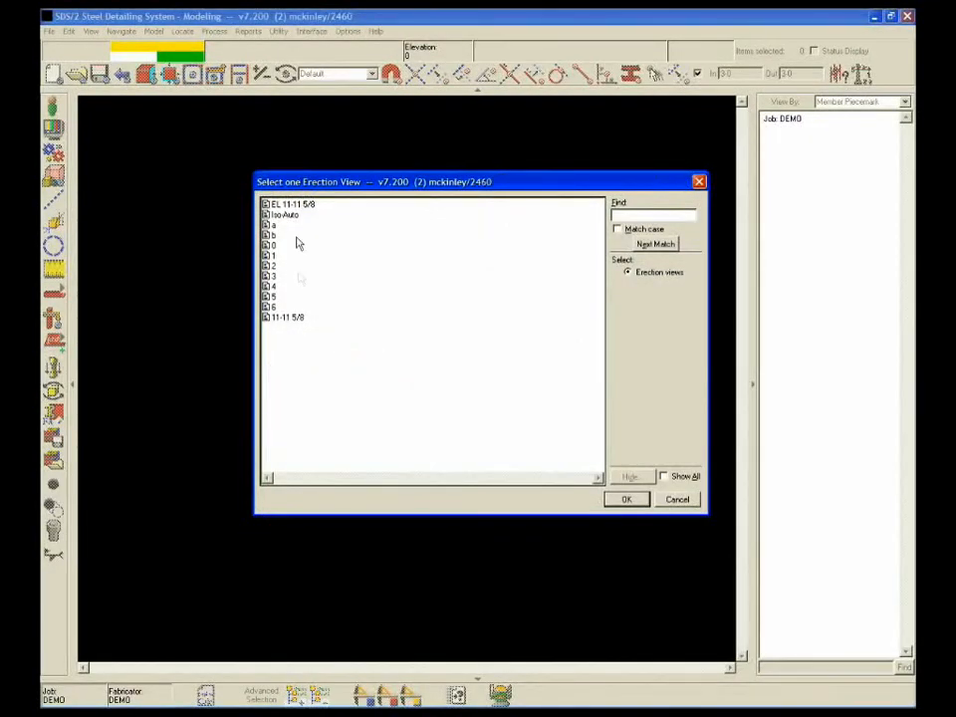
left_click(626, 498)
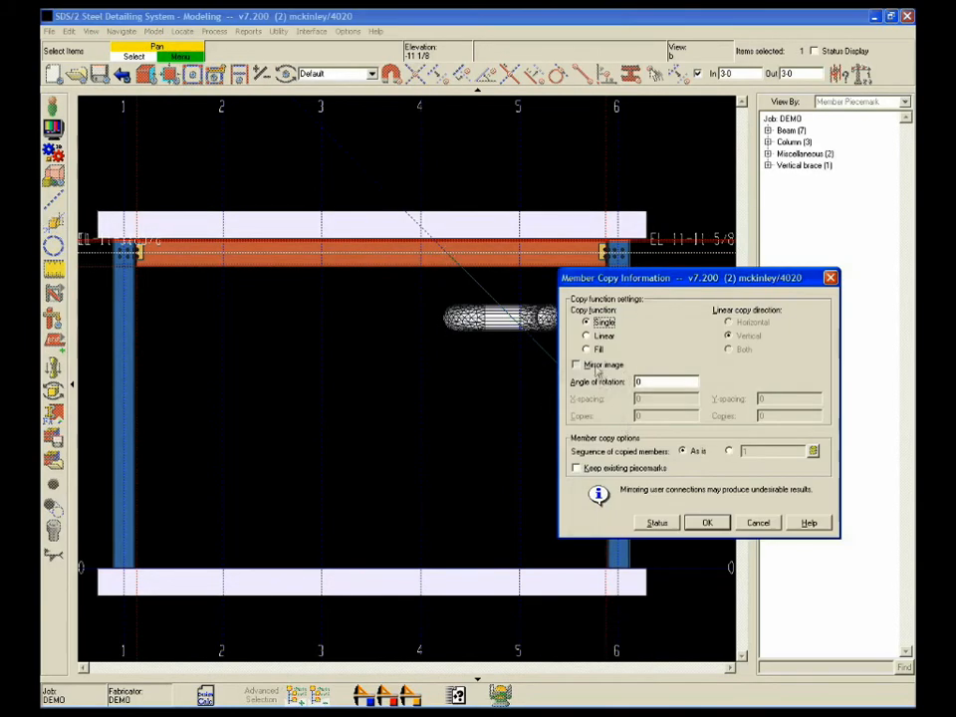
- Confirm the member copy and export the model as DEMO.wrl via ModelLINK in VRML format
left_click(708, 522)
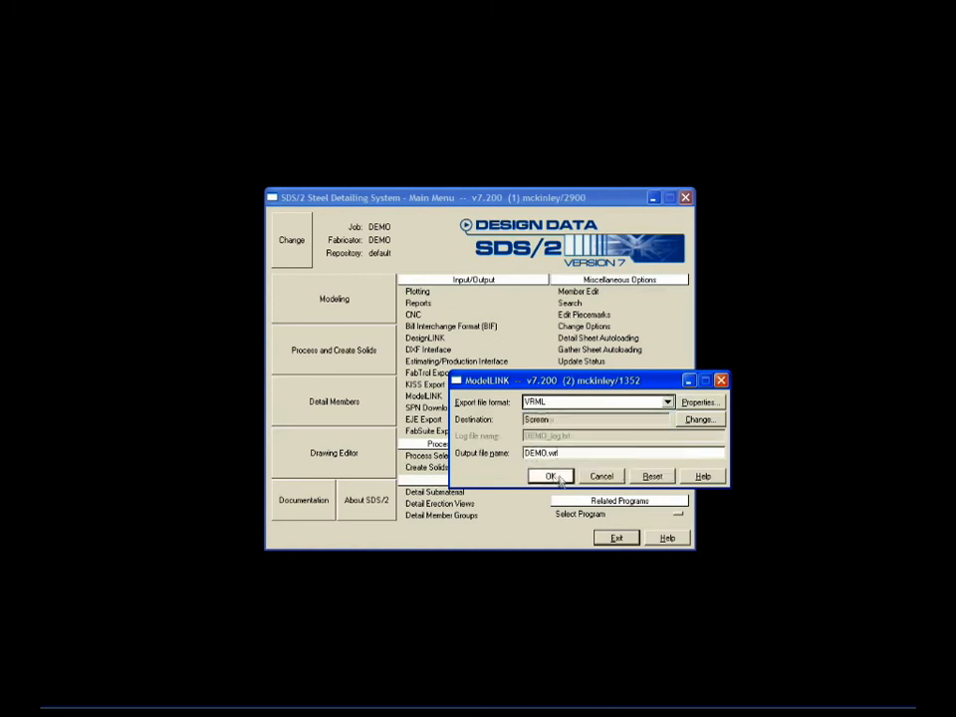
left_click(552, 474)
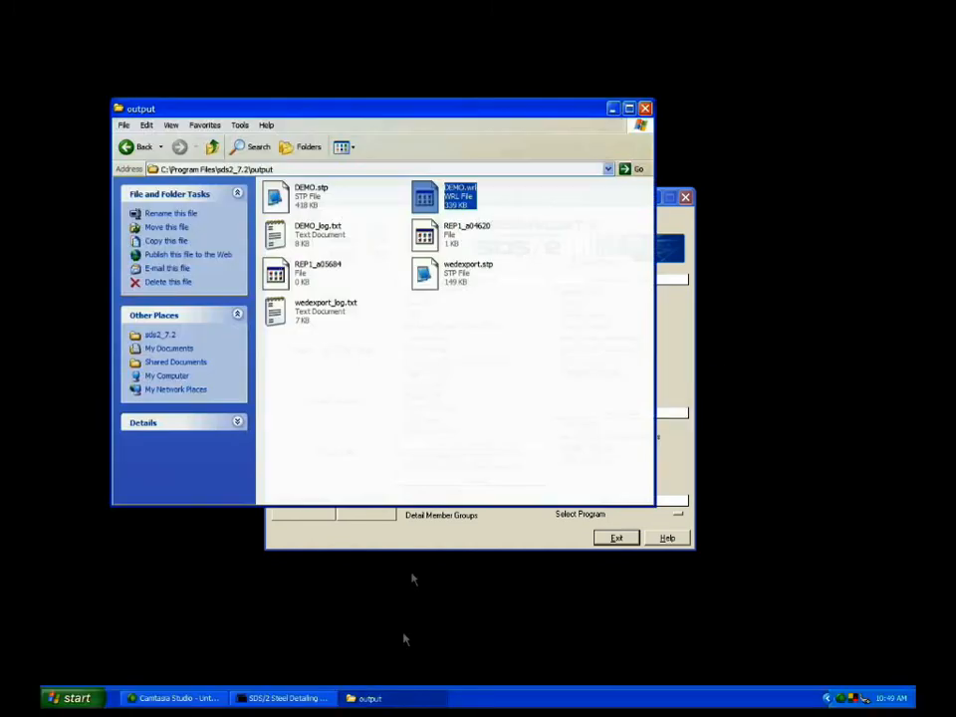